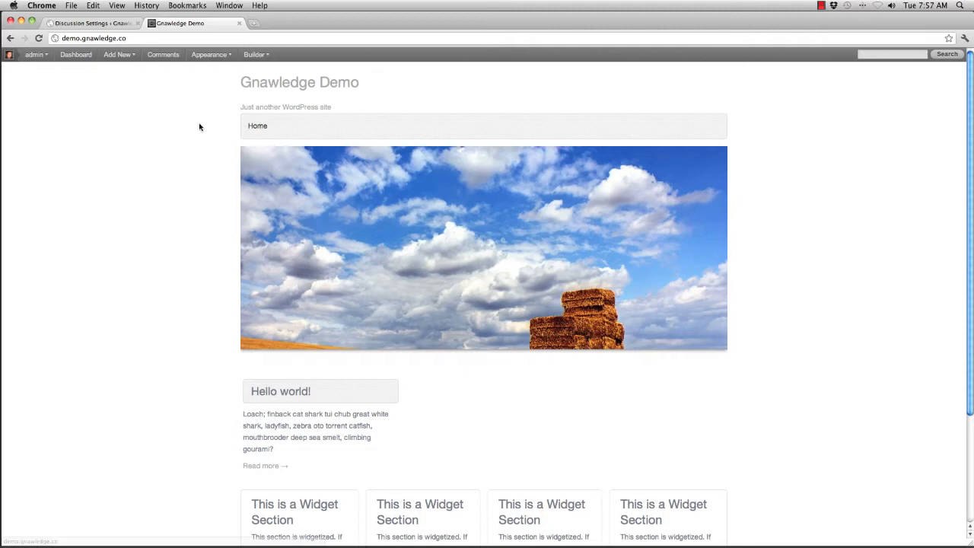
{"action": "mouse_move", "coordinate": [394, 104]}
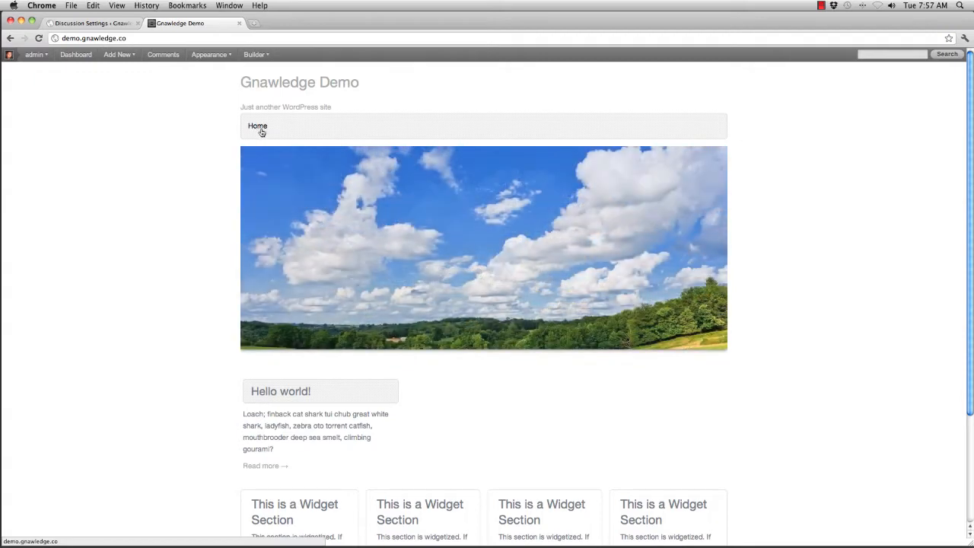
{"action": "mouse_move", "coordinate": [445, 131]}
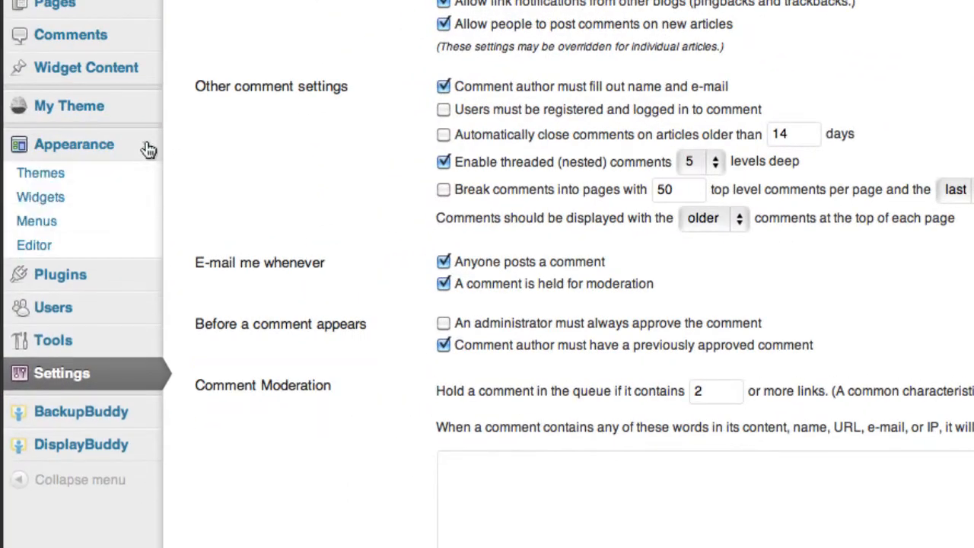
{"action": "mouse_move", "coordinate": [287, 218]}
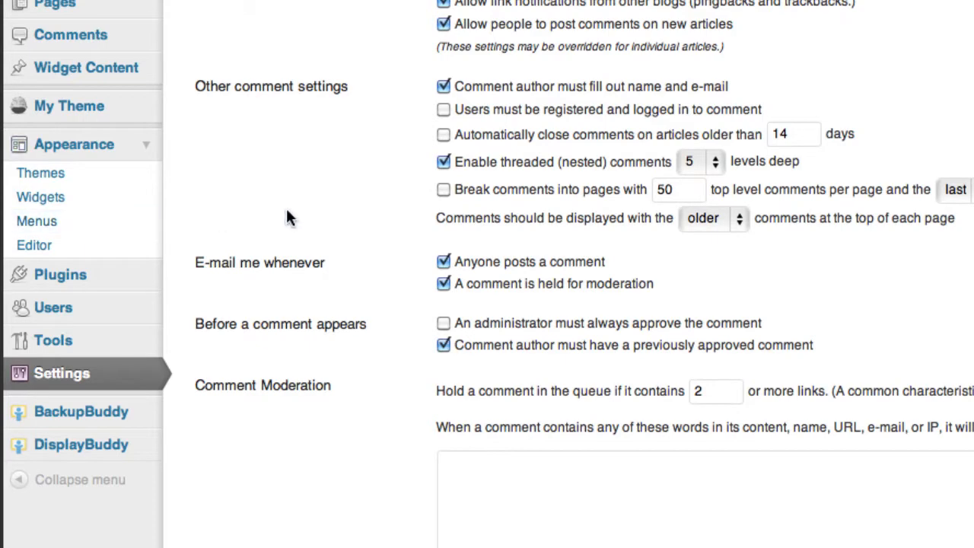
Step: Create a new custom menu named My Menu from the Appearance > Menus page
{"action": "left_click", "coordinate": [37, 221]}
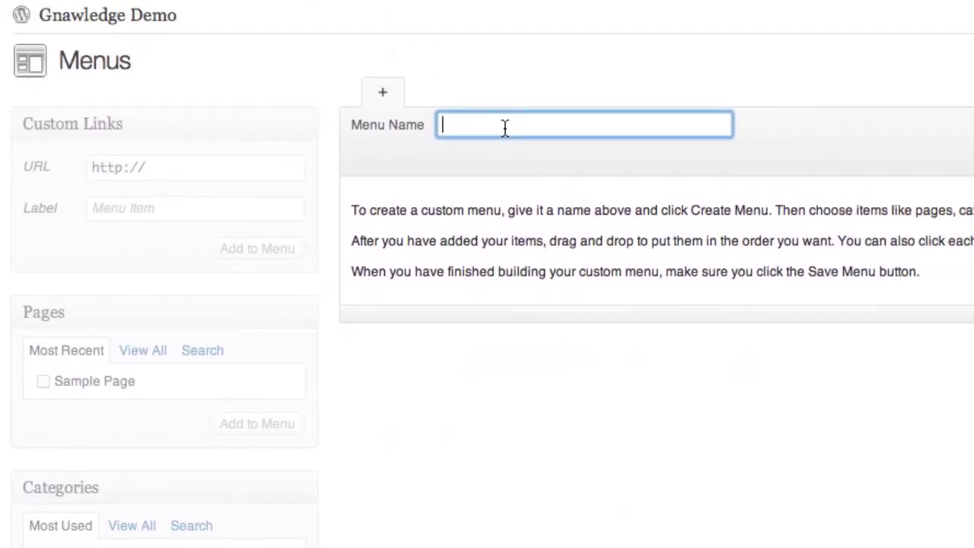
{"action": "type", "text": "My Menu"}
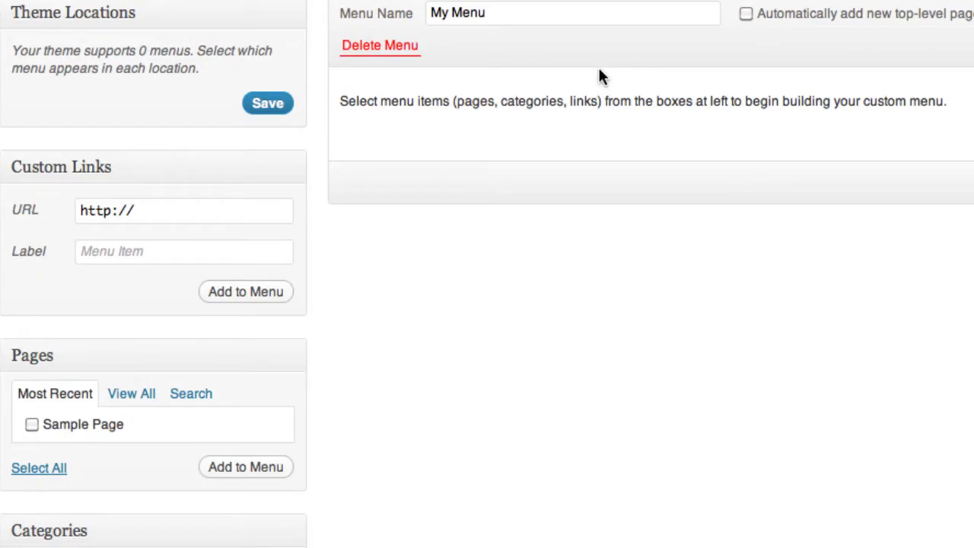
{"action": "mouse_move", "coordinate": [136, 410]}
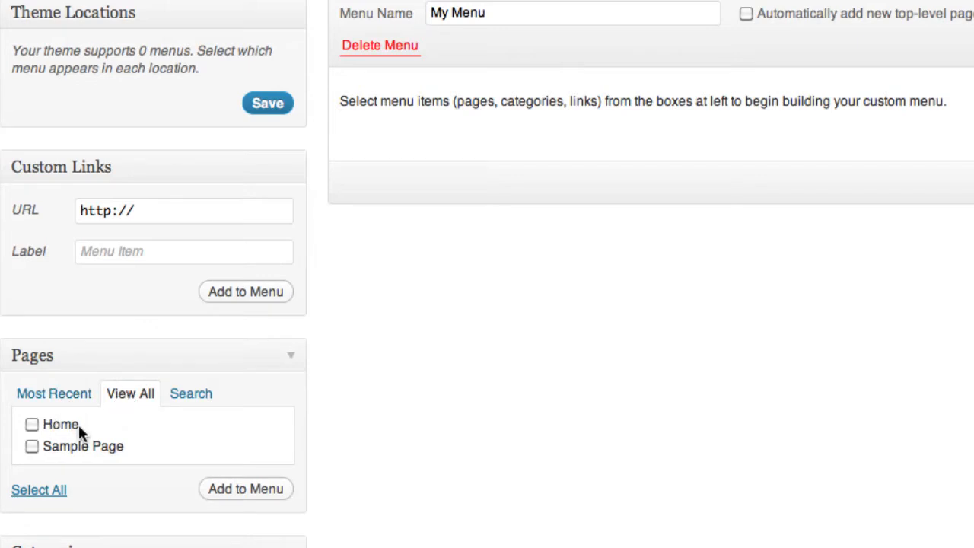
Step: Add the Home and Sample Page pages to My Menu
{"action": "left_click", "coordinate": [39, 490]}
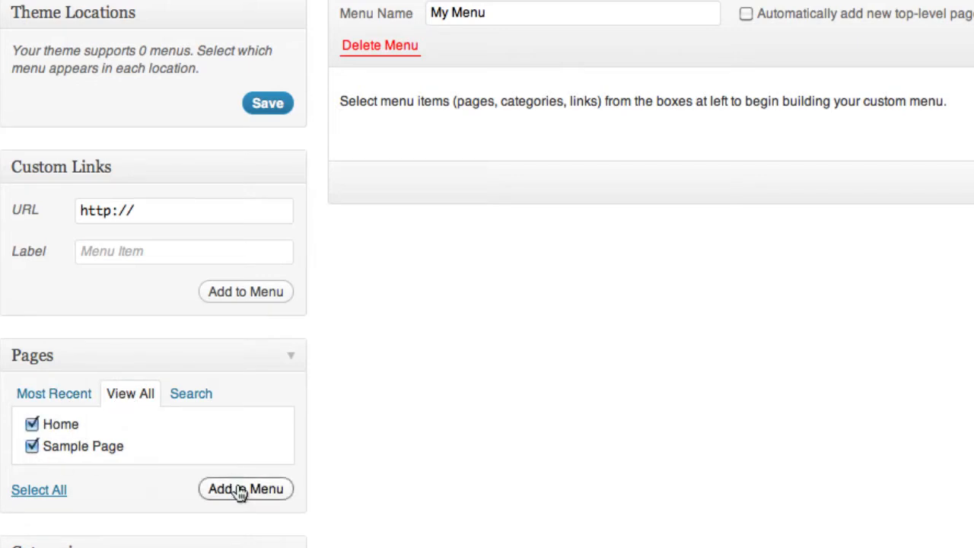
{"action": "left_click", "coordinate": [245, 489]}
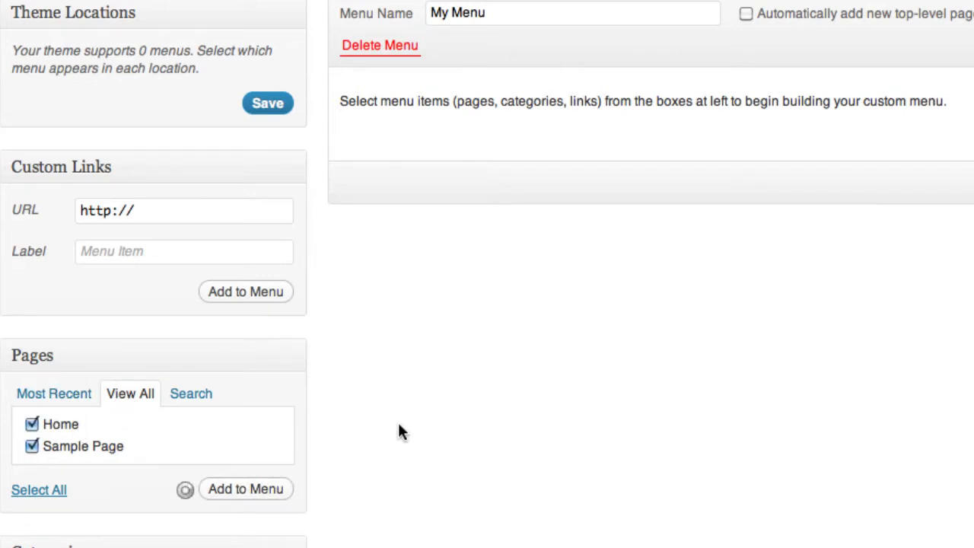
Step: Add Facebook and Twitter custom links with URL # to the menu
{"action": "left_click", "coordinate": [245, 489]}
{"action": "type", "text": "Fa"}
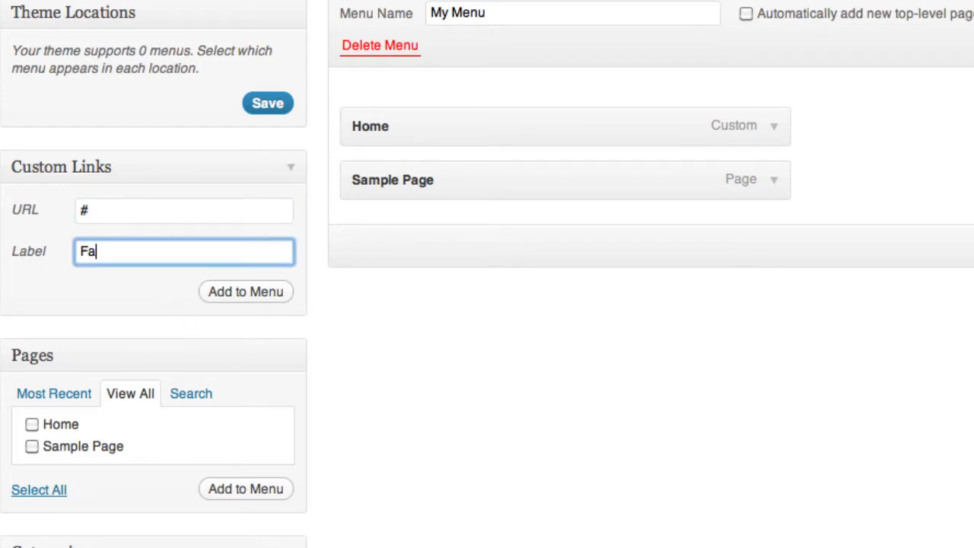
{"action": "type", "text": "cebook"}
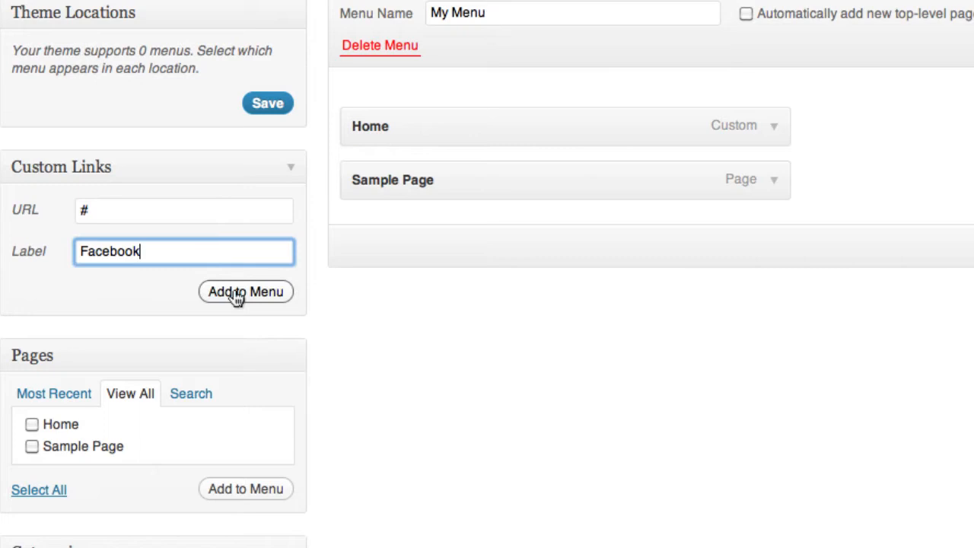
{"action": "left_click", "coordinate": [245, 293]}
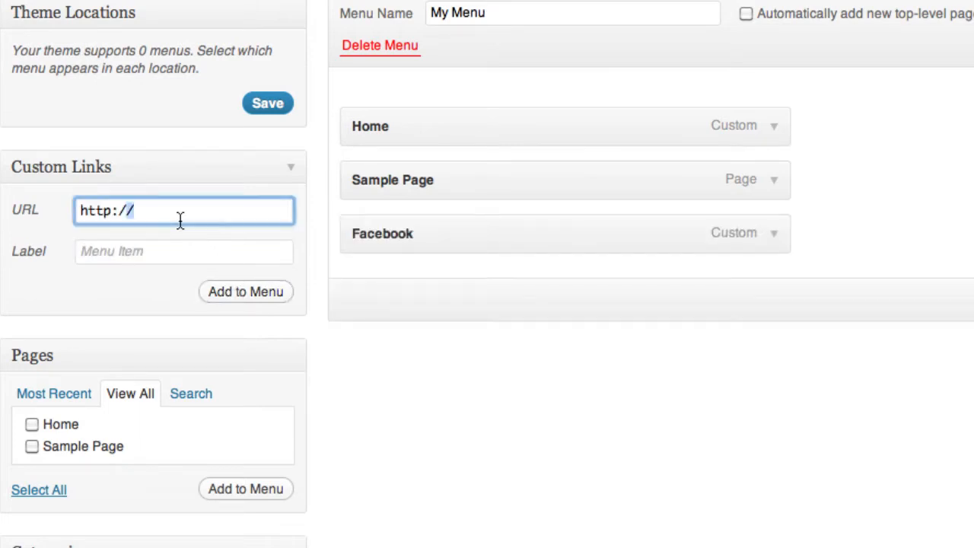
{"action": "type", "text": "Twitter"}
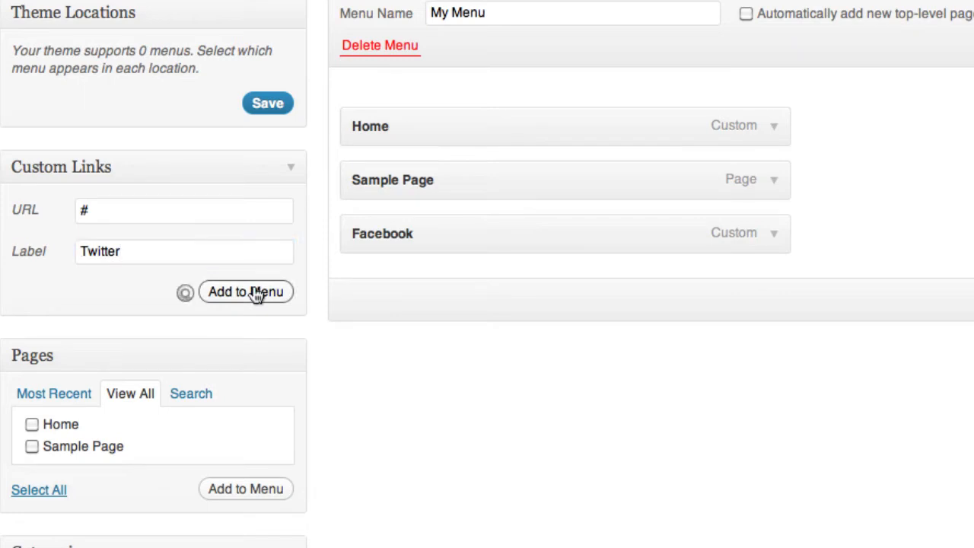
{"action": "left_click", "coordinate": [247, 292]}
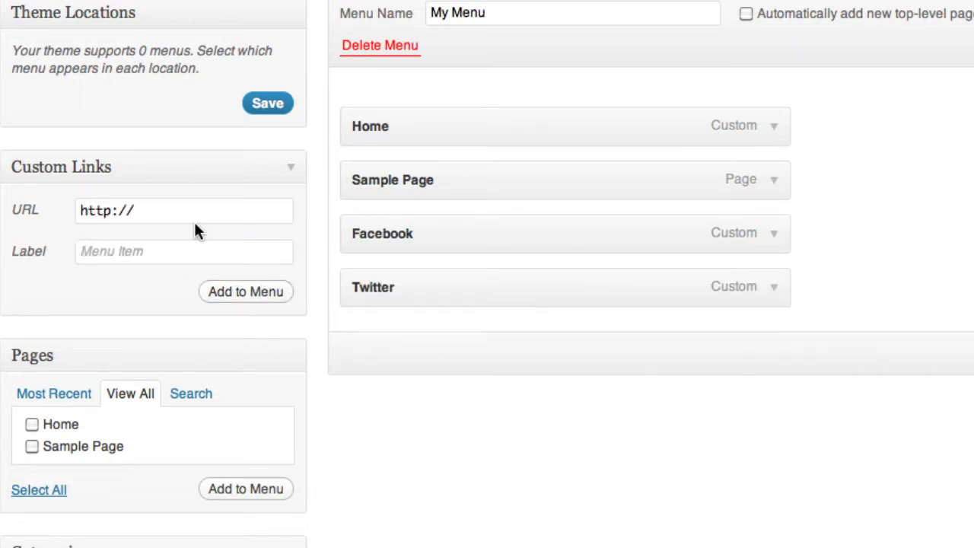
Step: Add YouTube and Contact custom links with URL # to the menu
{"action": "left_click", "coordinate": [182, 210]}
{"action": "type", "text": "Yo"}
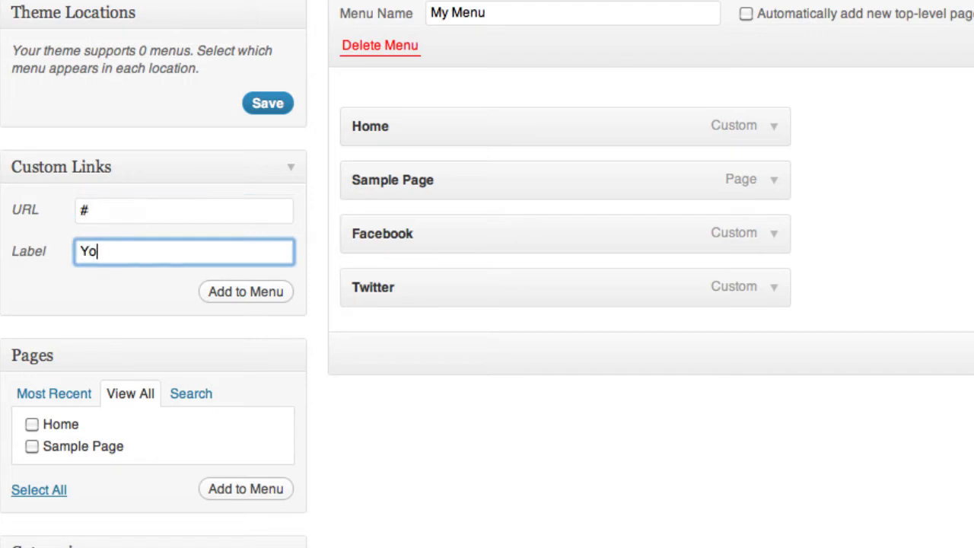
{"action": "type", "text": "uTube"}
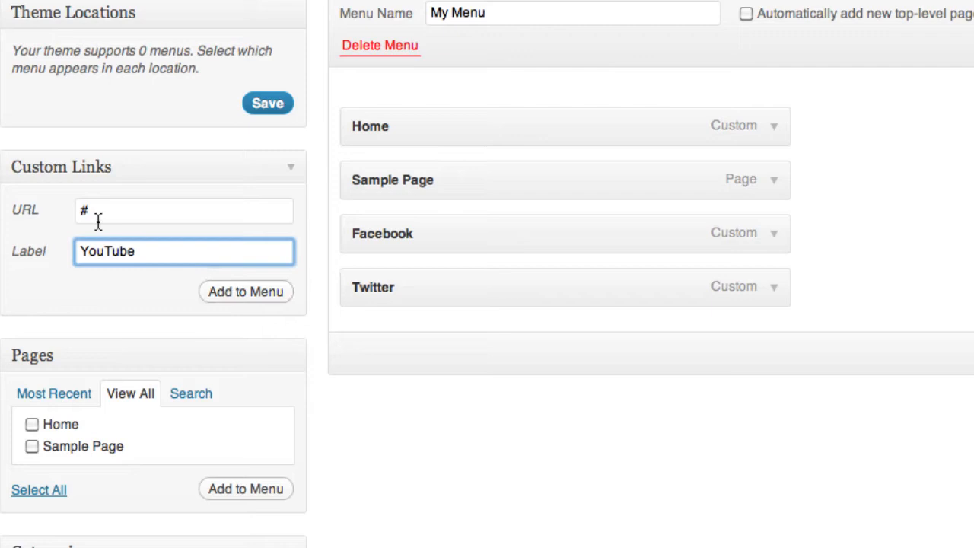
{"action": "left_click", "coordinate": [245, 293]}
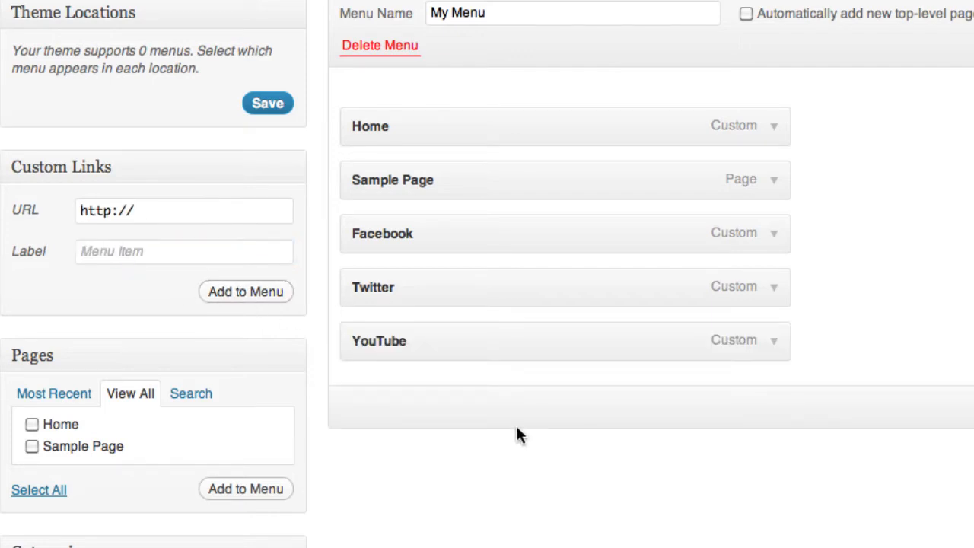
{"action": "left_click", "coordinate": [183, 210]}
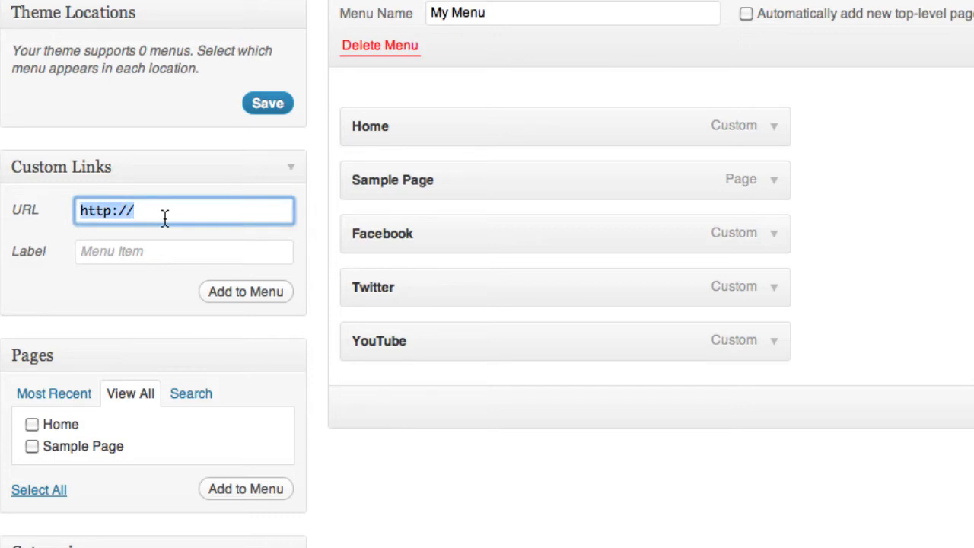
{"action": "type", "text": "Contact"}
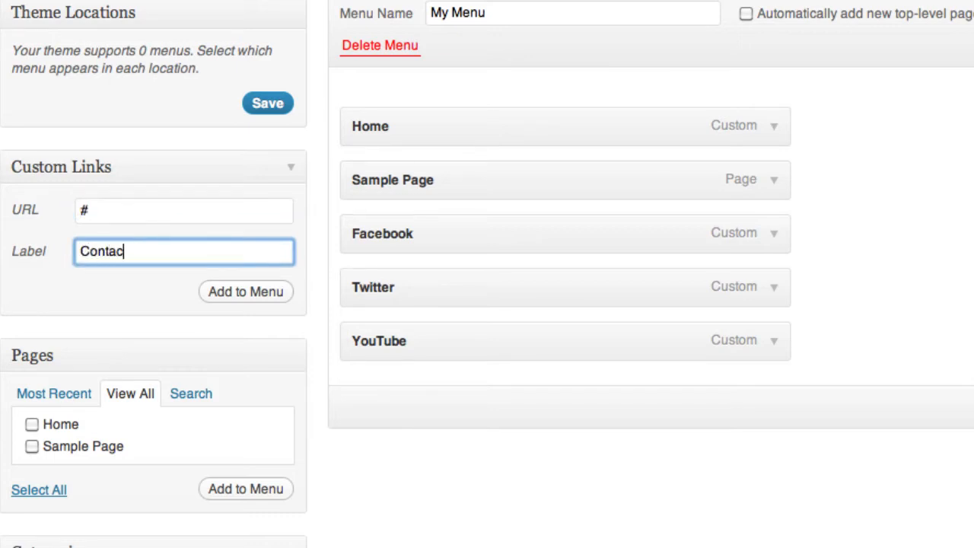
{"action": "left_click", "coordinate": [245, 292]}
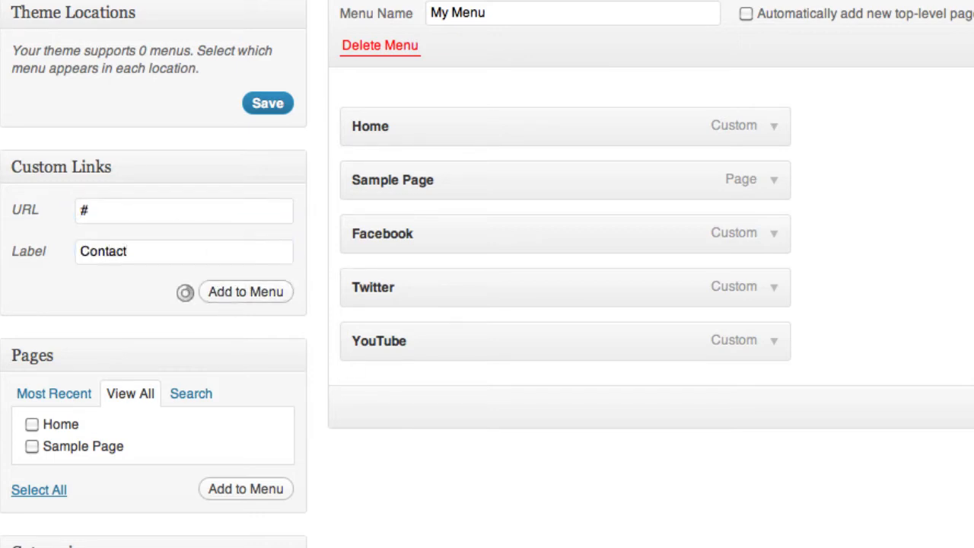
{"action": "left_click", "coordinate": [245, 292]}
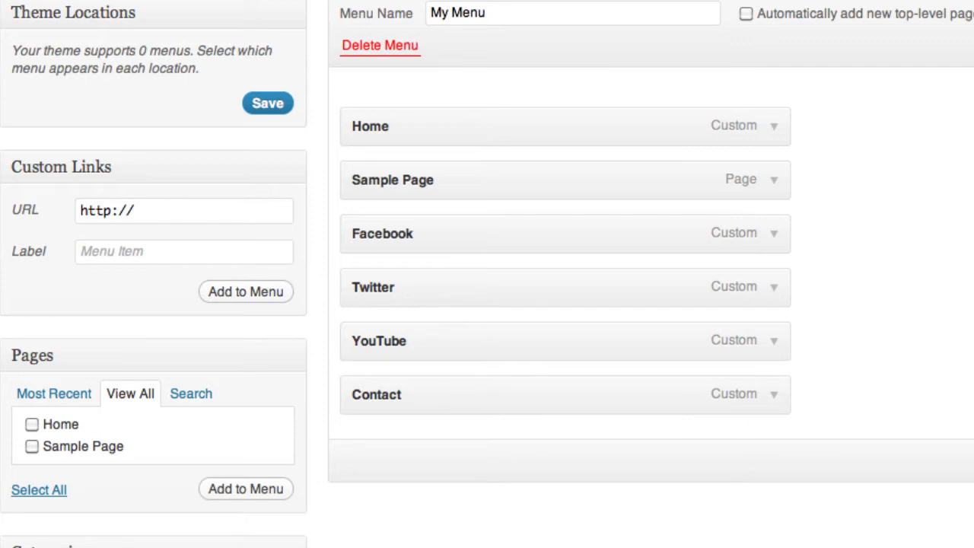
{"action": "mouse_move", "coordinate": [925, 350]}
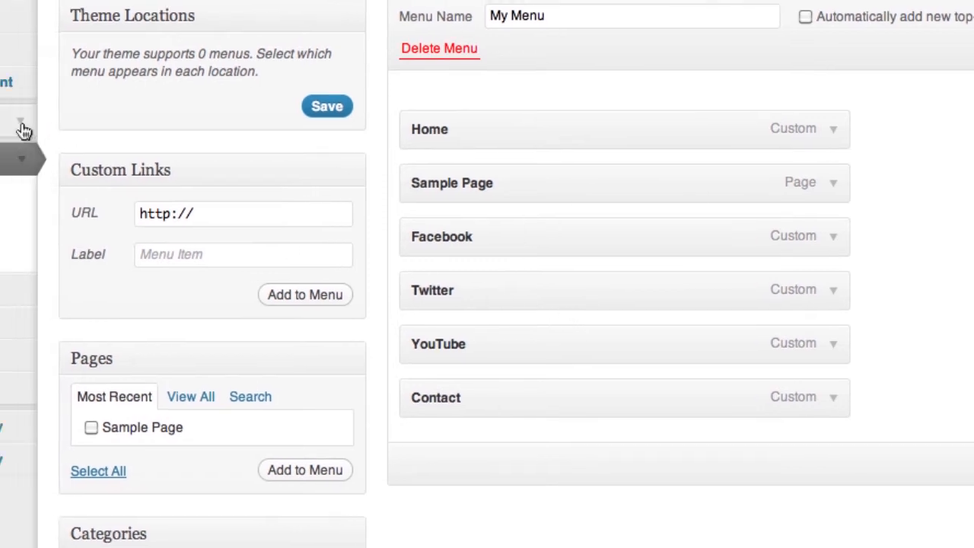
Step: Edit the Full Width layout from My Theme > Layouts and Views
{"action": "left_click", "coordinate": [23, 128]}
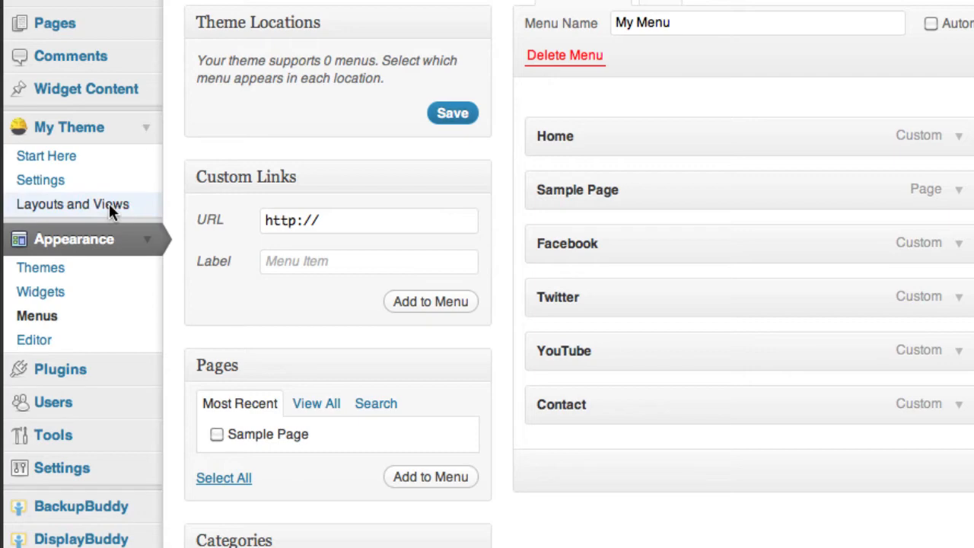
{"action": "left_click", "coordinate": [73, 204]}
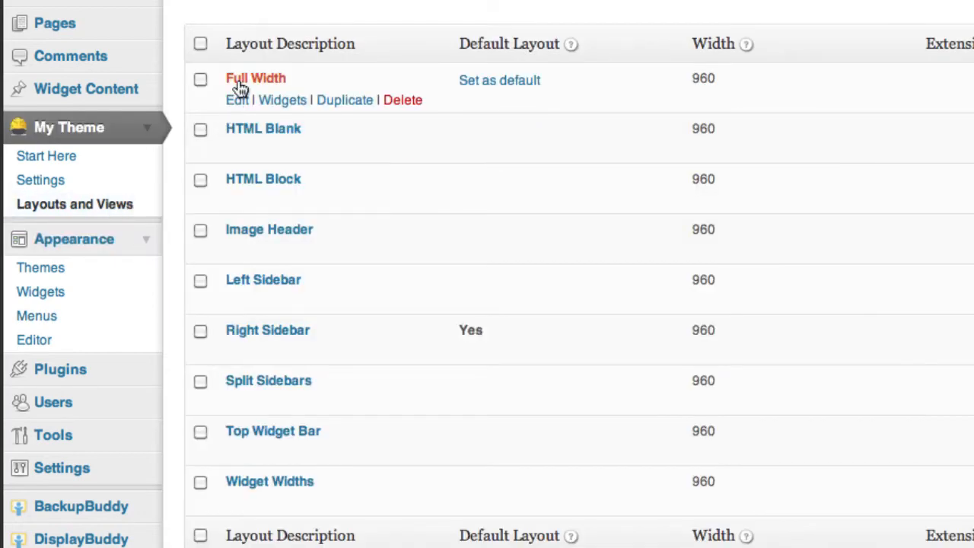
{"action": "scroll", "scroll_direction": "up", "scroll_amount": 3}
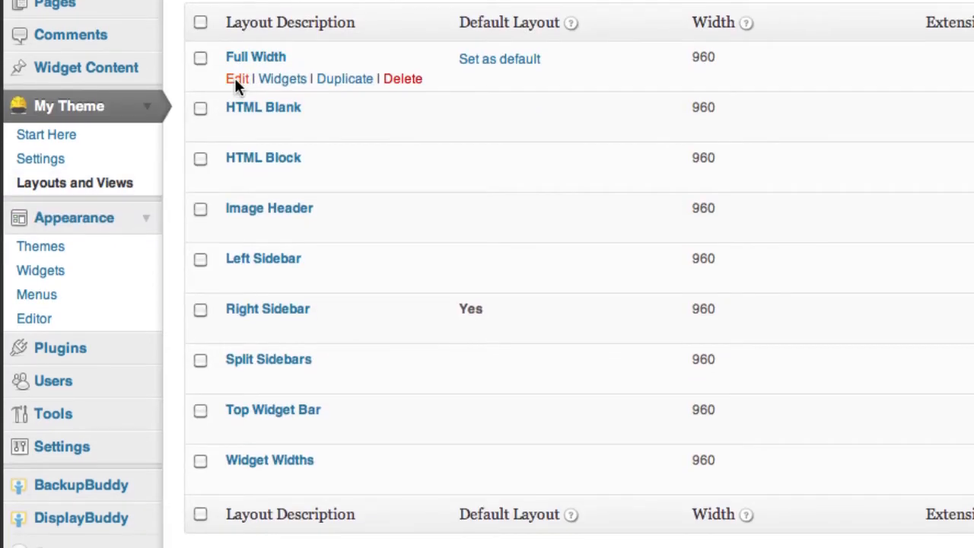
{"action": "left_click", "coordinate": [238, 79]}
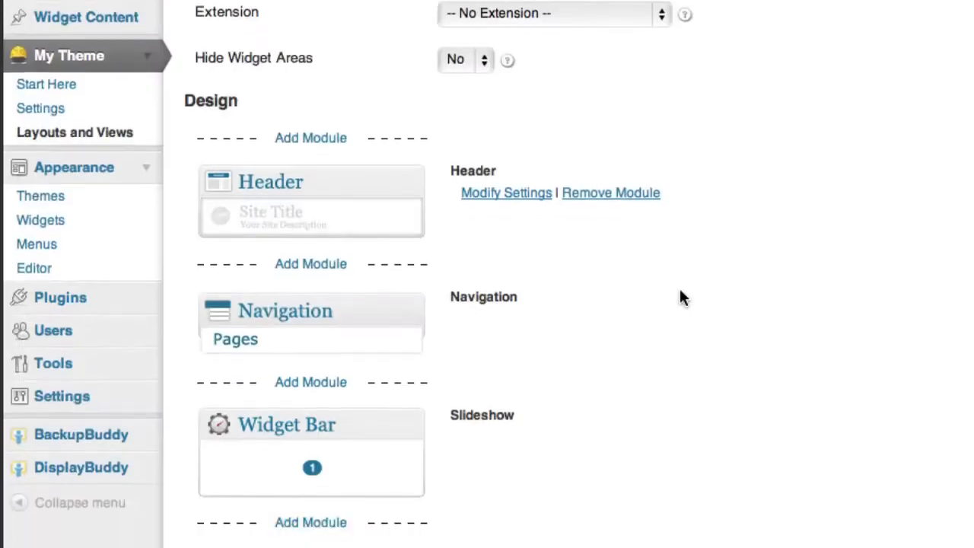
Step: Bring up the Navigation module's Modify Settings dialog
{"action": "scroll", "scroll_direction": "down", "scroll_amount": 3}
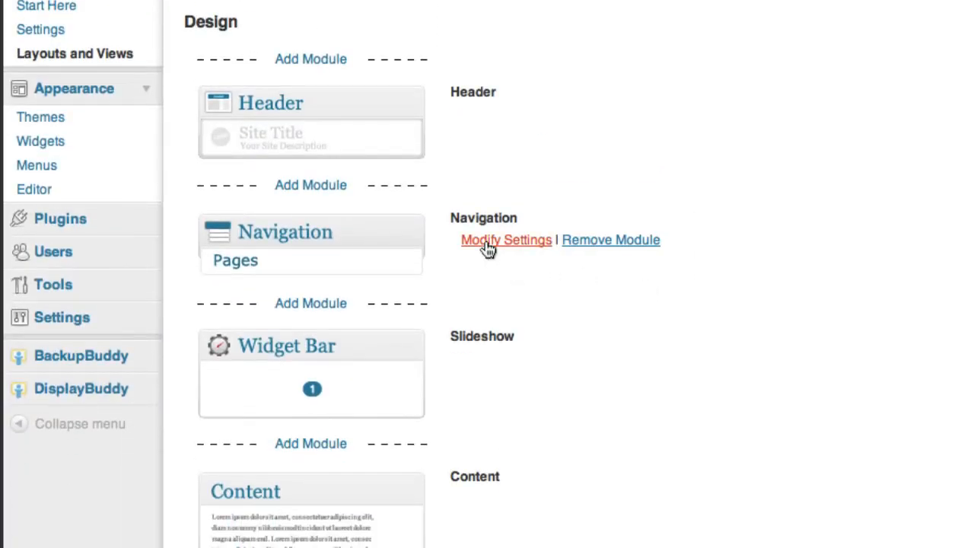
{"action": "left_click", "coordinate": [505, 240]}
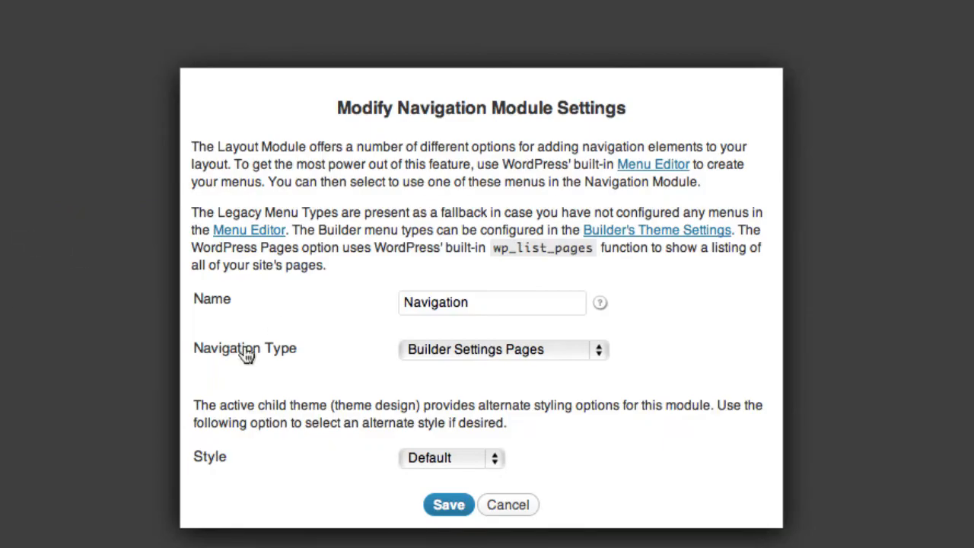
Step: Set the Navigation Type to My Menu so the site bar shows the six links
{"action": "left_click", "coordinate": [502, 349]}
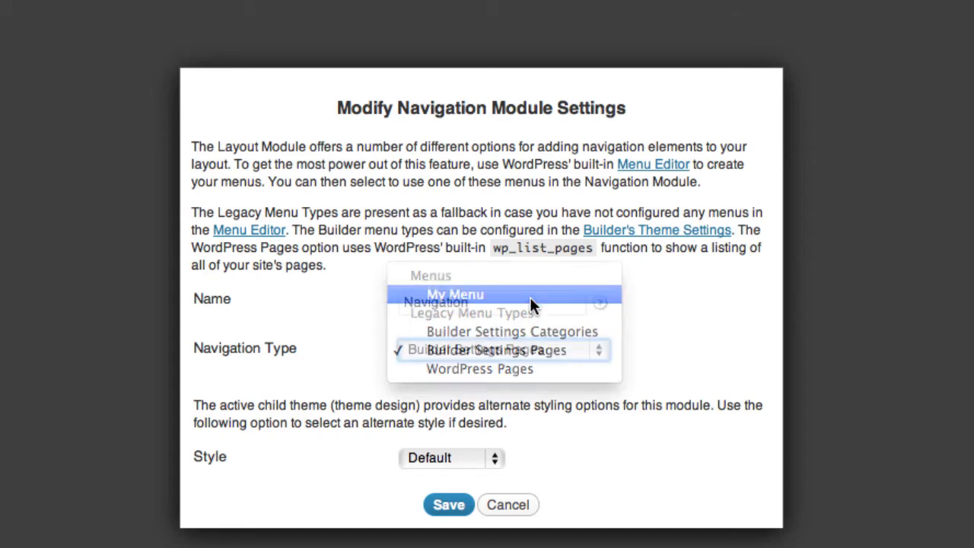
{"action": "left_click", "coordinate": [455, 294]}
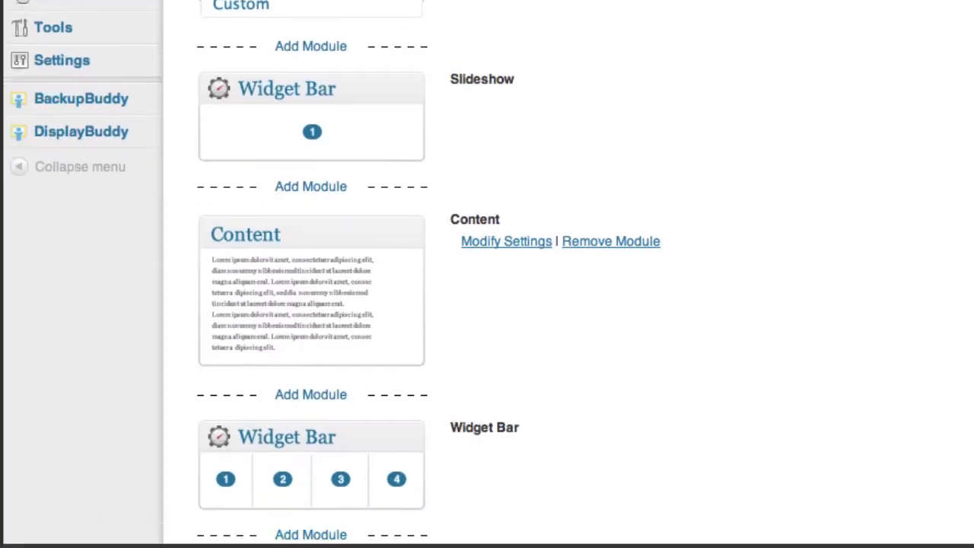
{"action": "scroll", "scroll_direction": "down", "scroll_amount": 3}
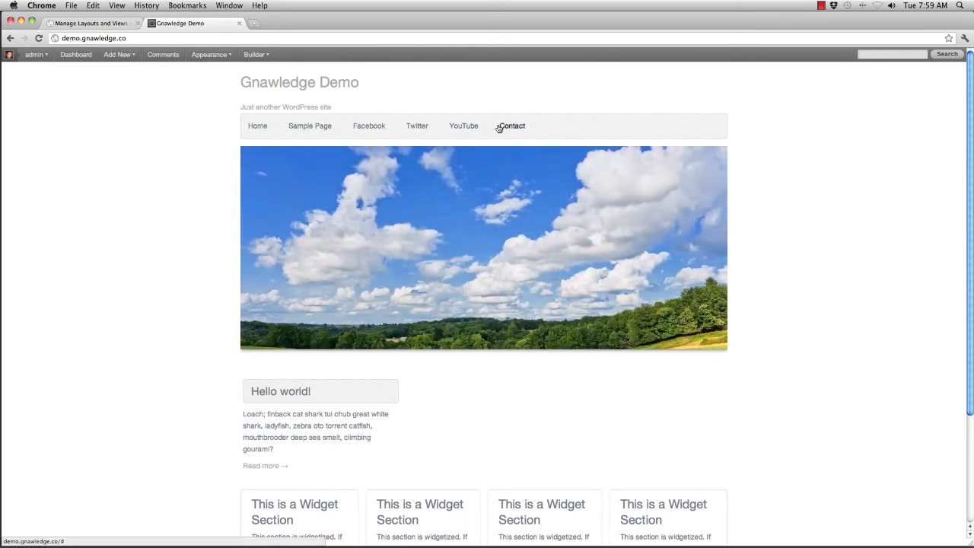
{"action": "mouse_move", "coordinate": [480, 91]}
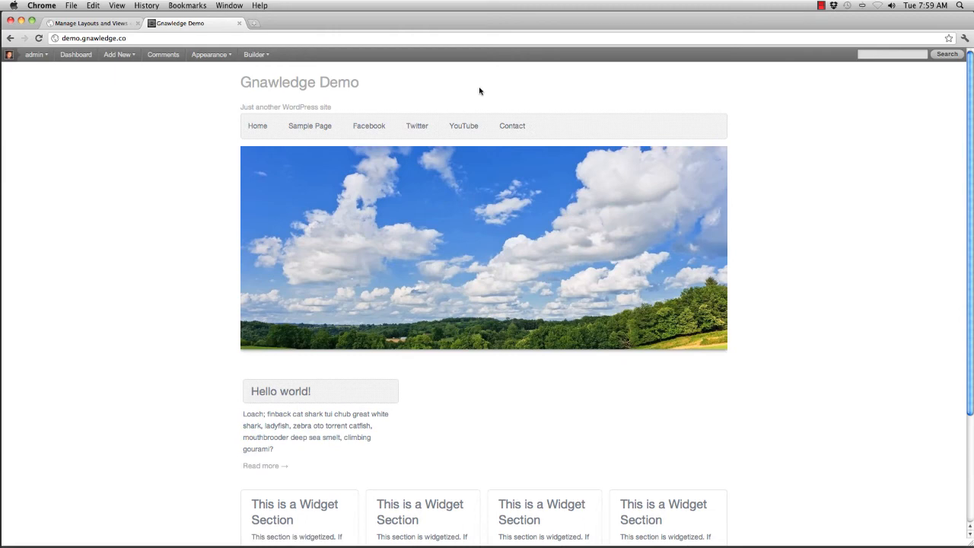